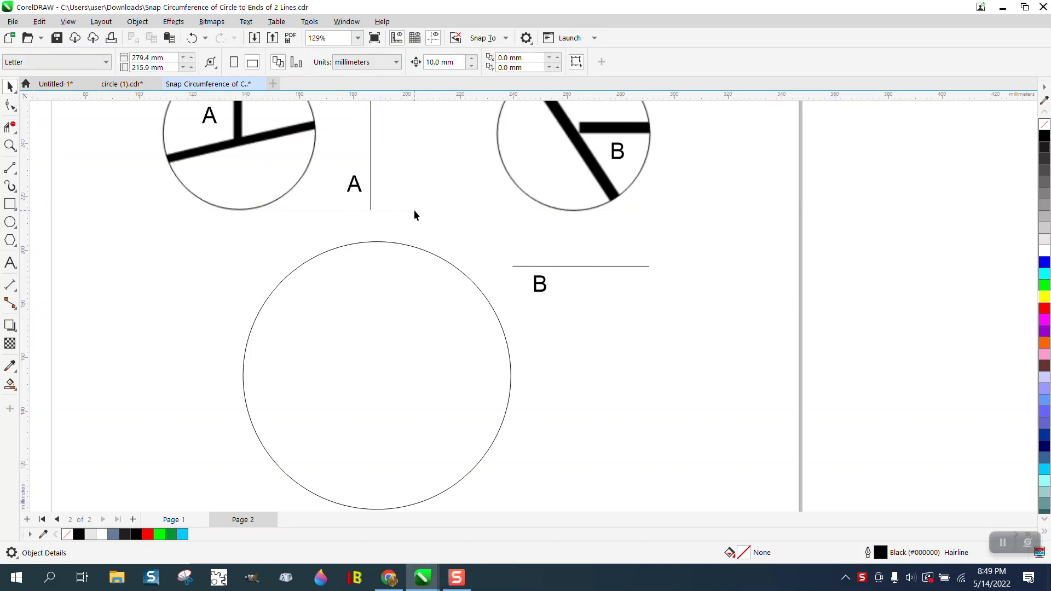
{"action": "mouse_move", "coordinate": [445, 236]}
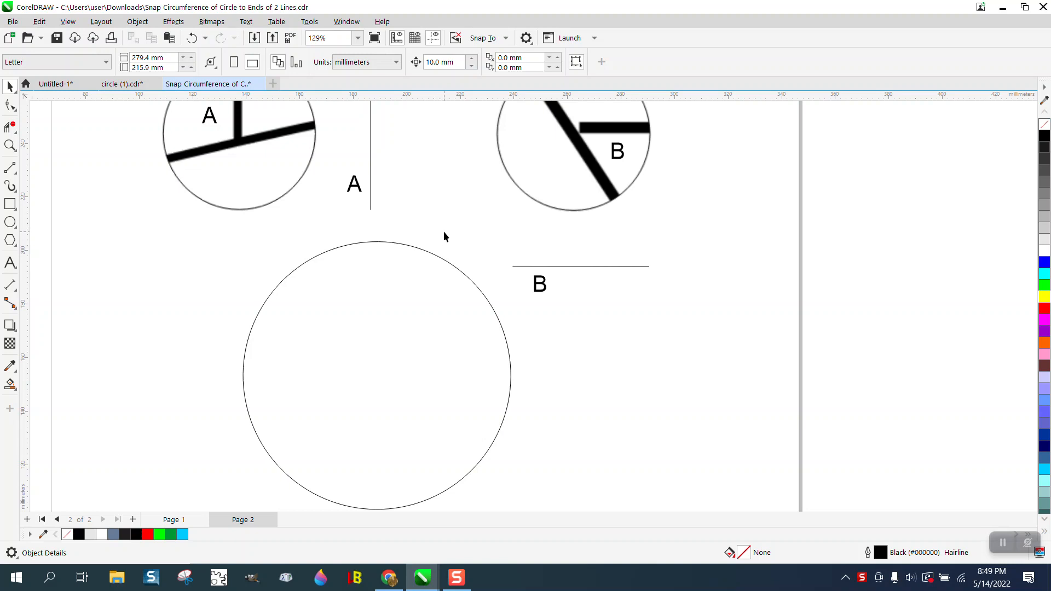
{"action": "mouse_move", "coordinate": [443, 239]}
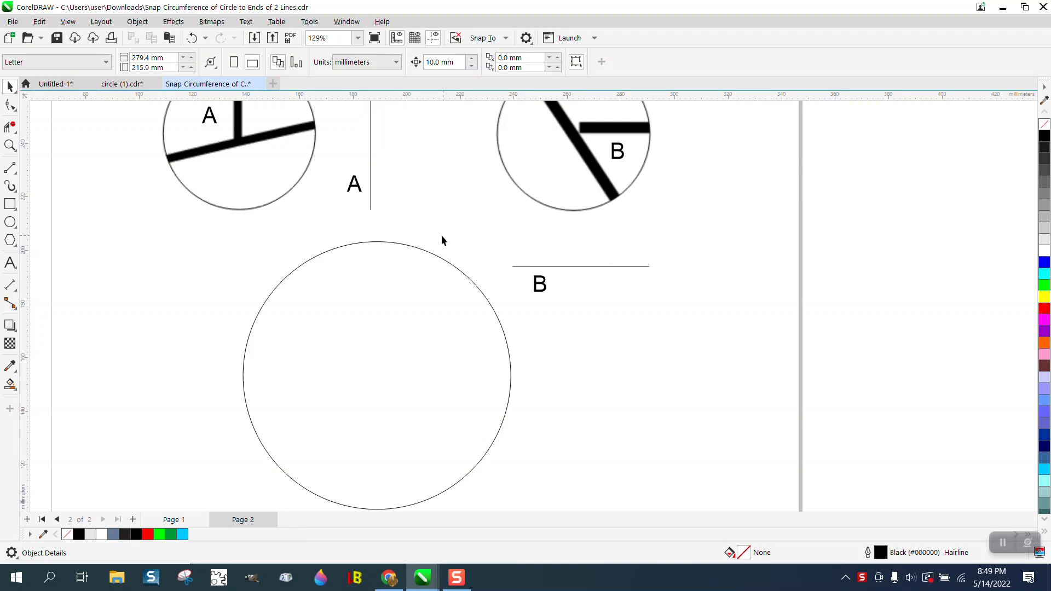
Step: Drag the large circle upward so its top edge snaps to line A's lower end
{"action": "left_click", "coordinate": [375, 241]}
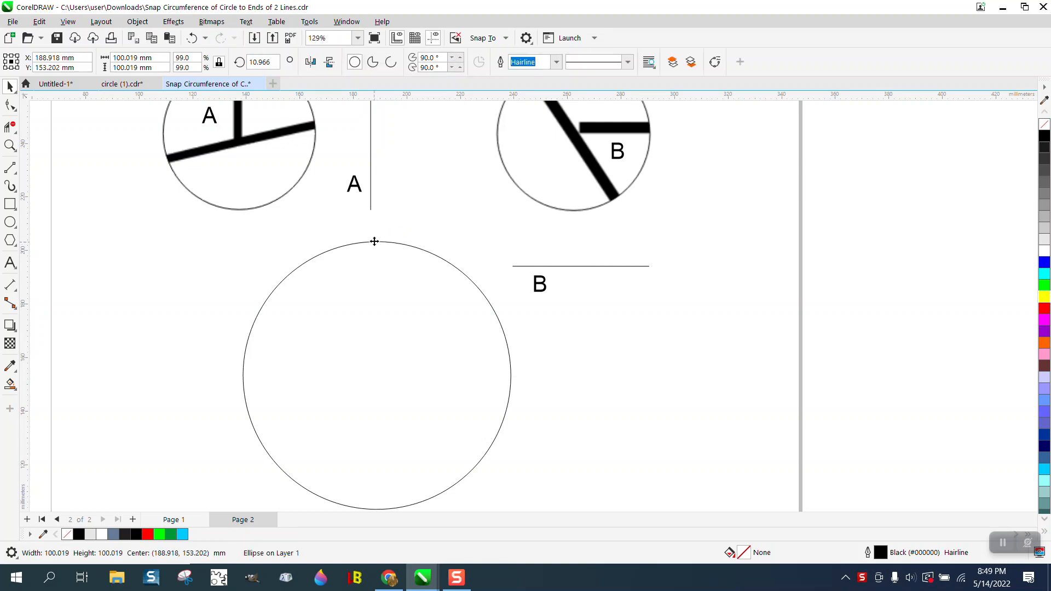
{"action": "left_click_drag", "start_coordinate": [375, 241], "coordinate": [373, 218]}
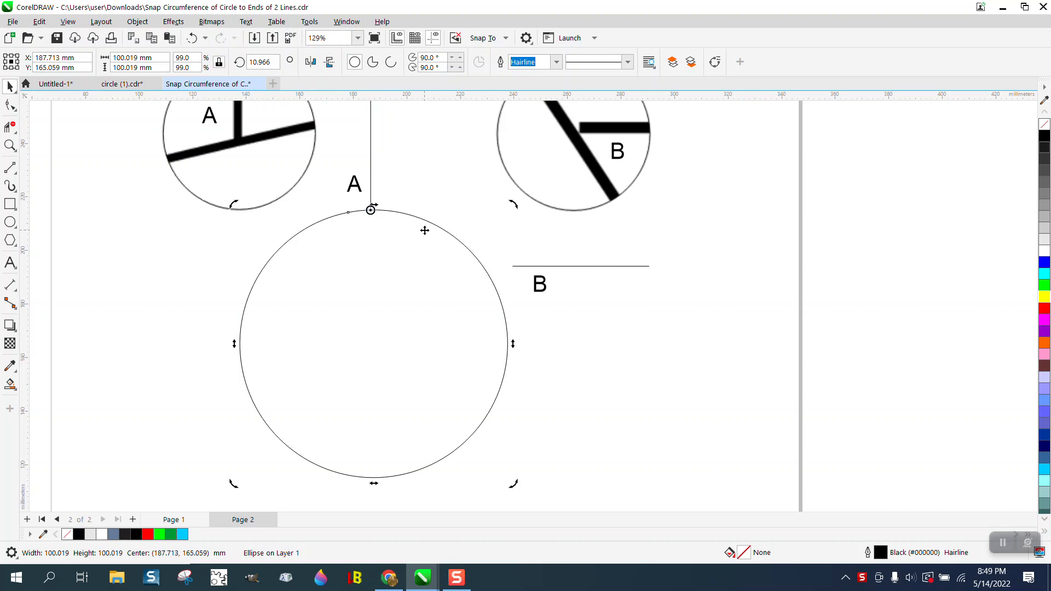
{"action": "mouse_move", "coordinate": [495, 289]}
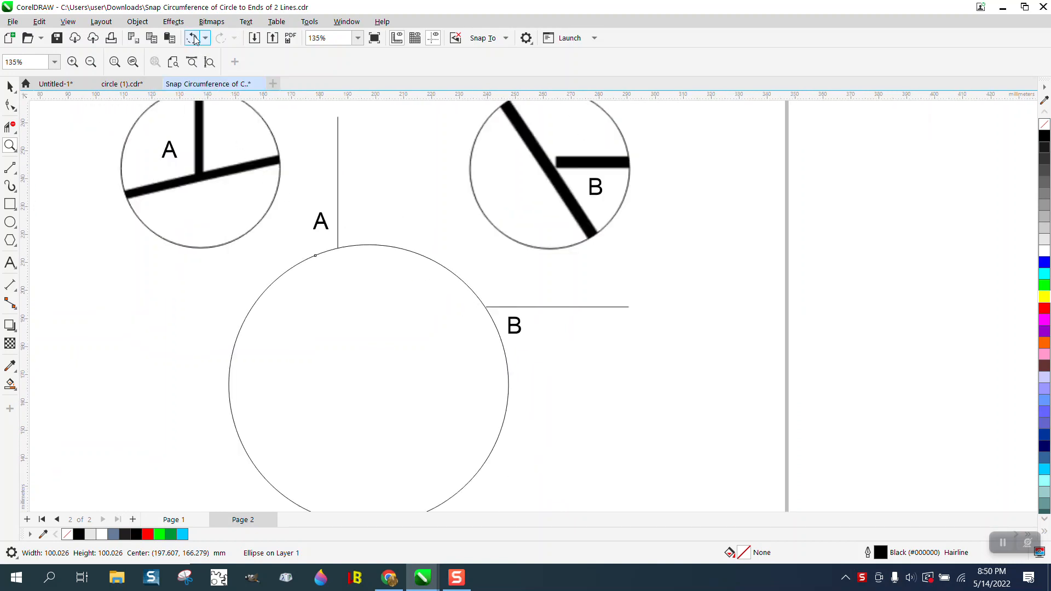
Step: Place guidelines at the line ends and extend lines A and B to cross inside the circle
{"action": "left_click", "coordinate": [192, 38]}
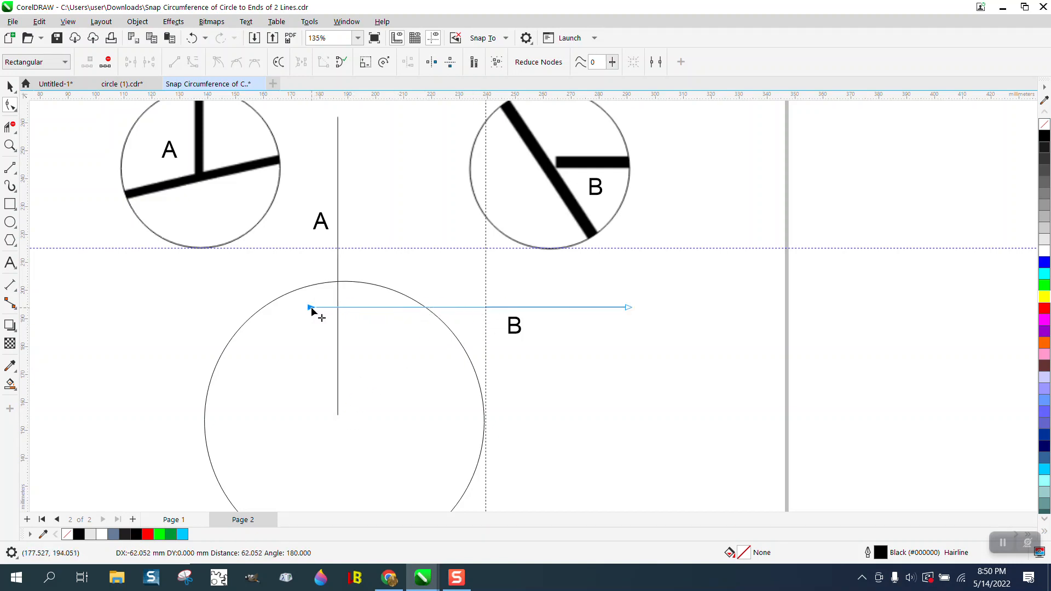
{"action": "left_click", "coordinate": [308, 306]}
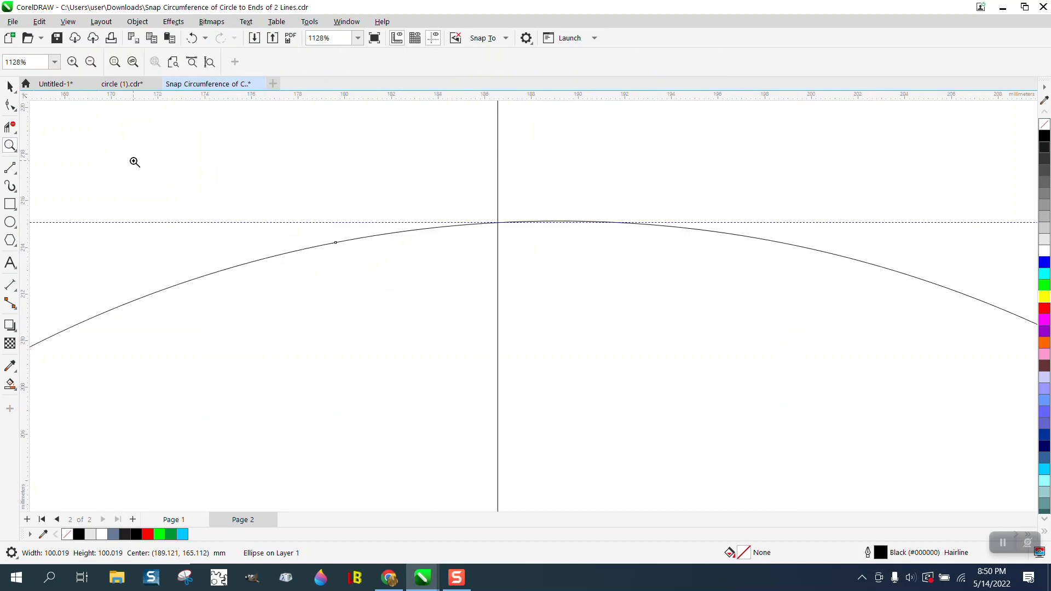
Step: Zoom out to show both lines with the circle's top resting on line A's end
{"action": "left_click", "coordinate": [556, 217]}
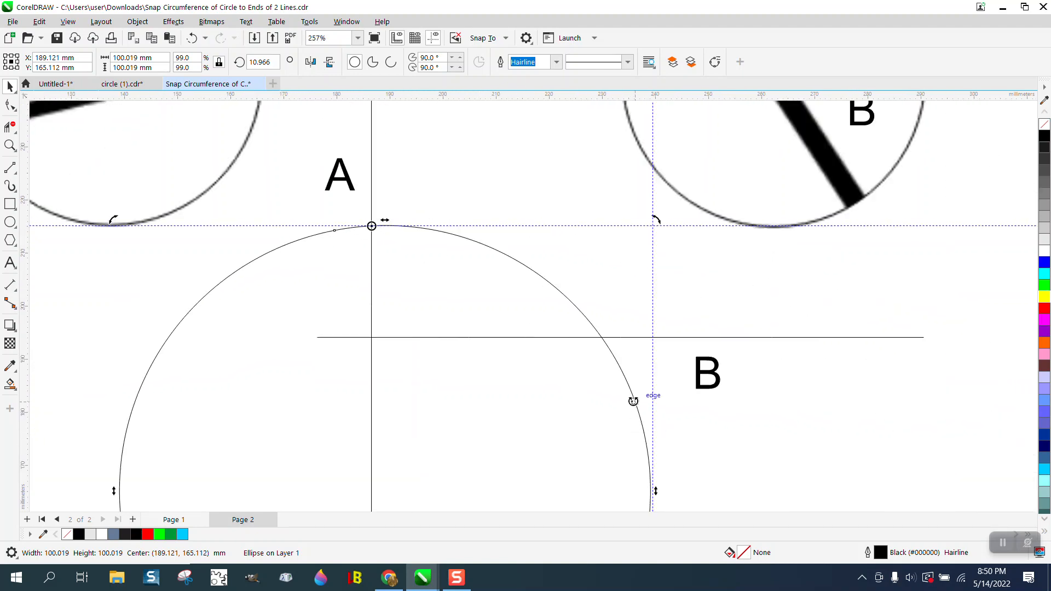
{"action": "mouse_move", "coordinate": [620, 366]}
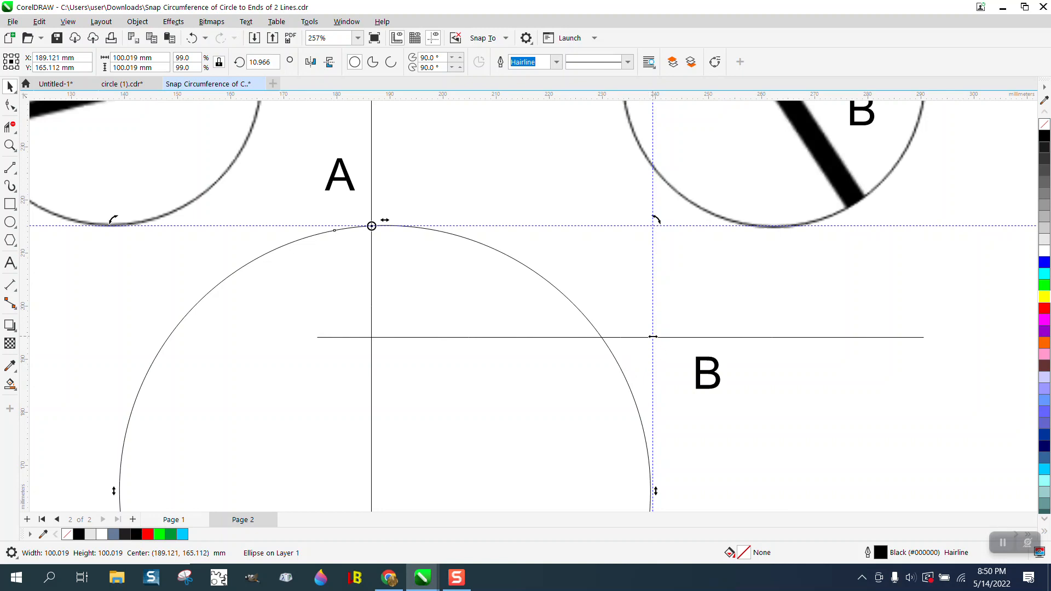
{"action": "mouse_move", "coordinate": [625, 383]}
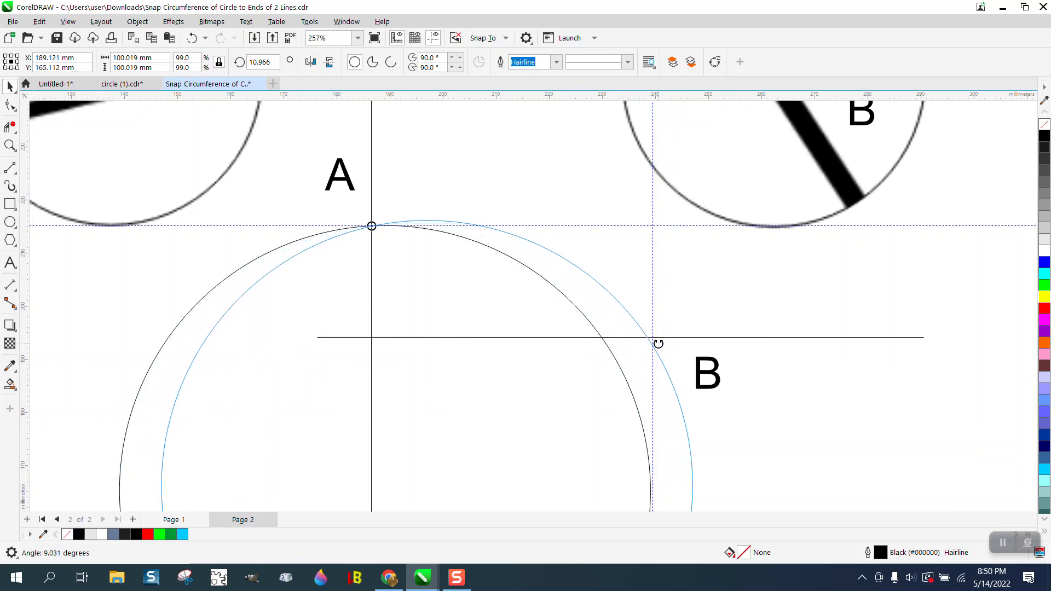
{"action": "mouse_move", "coordinate": [652, 336]}
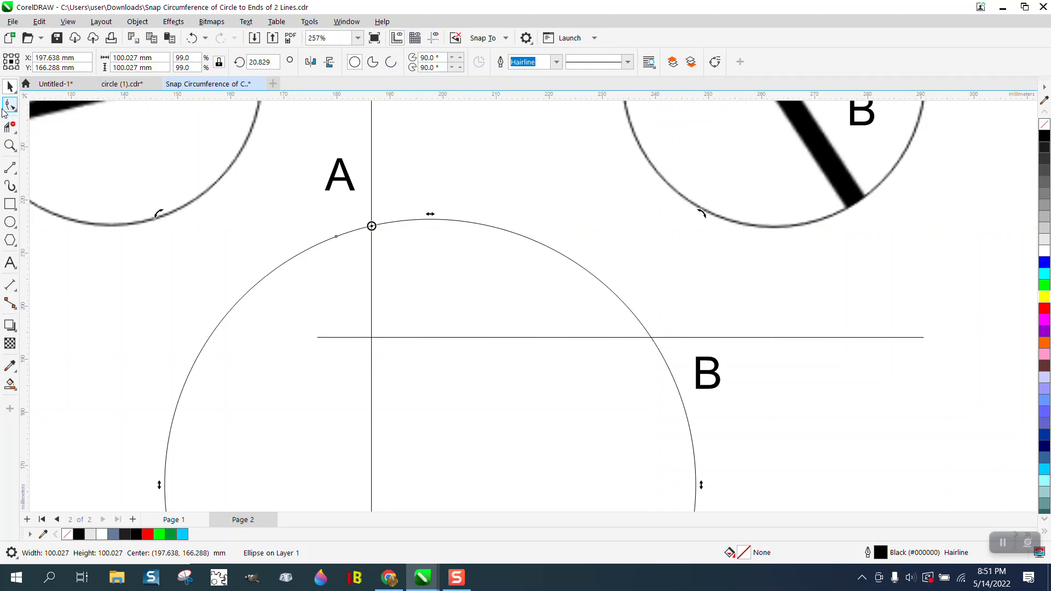
Step: Remove the line extensions and zoom in on line B's end to confirm it meets the circle
{"action": "left_click", "coordinate": [10, 106]}
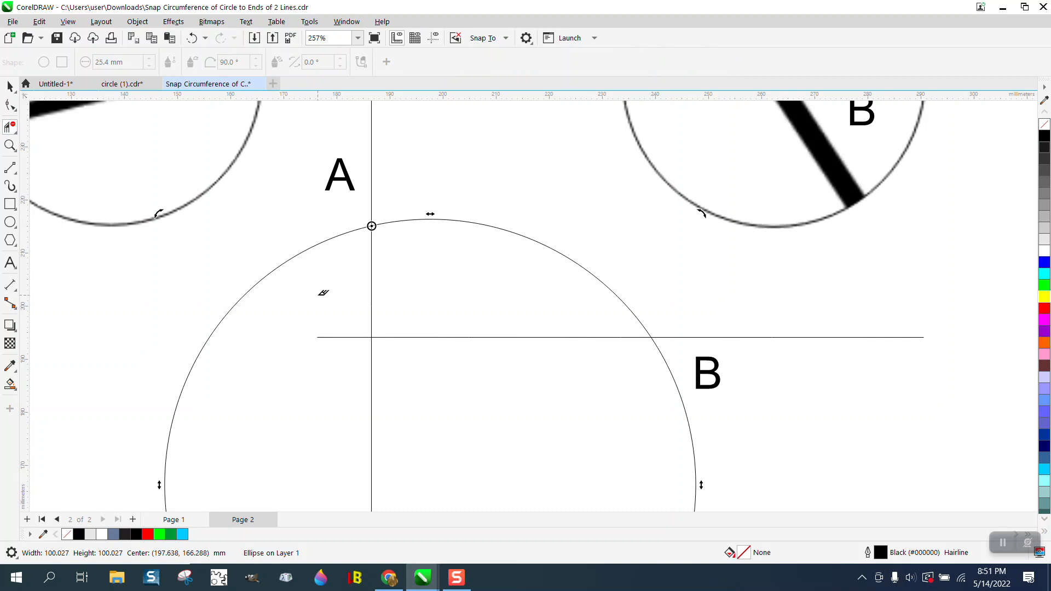
{"action": "scroll", "scroll_direction": "down", "scroll_amount": 3}
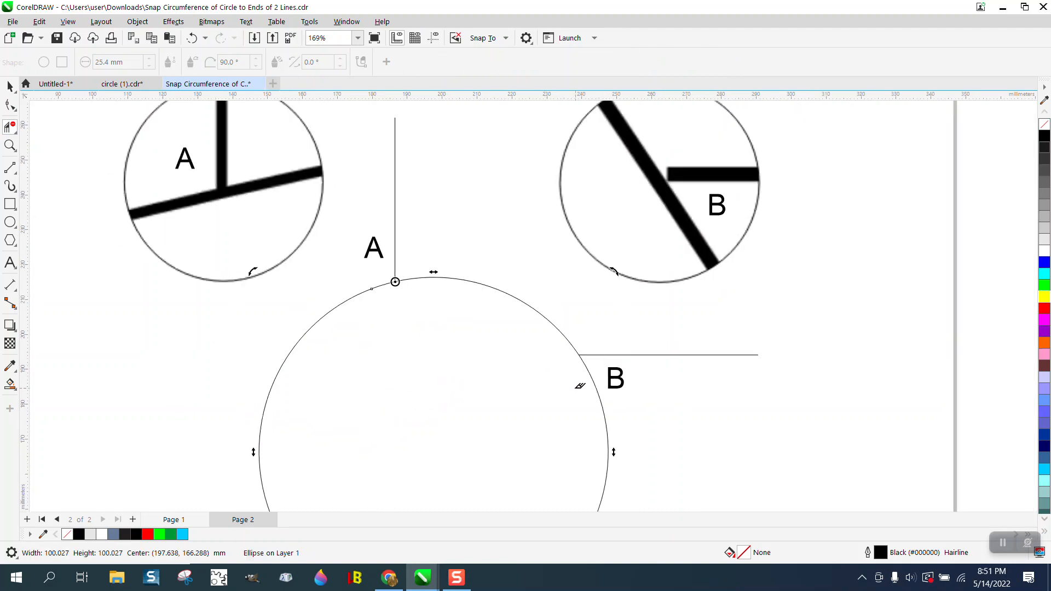
{"action": "left_click", "coordinate": [573, 343]}
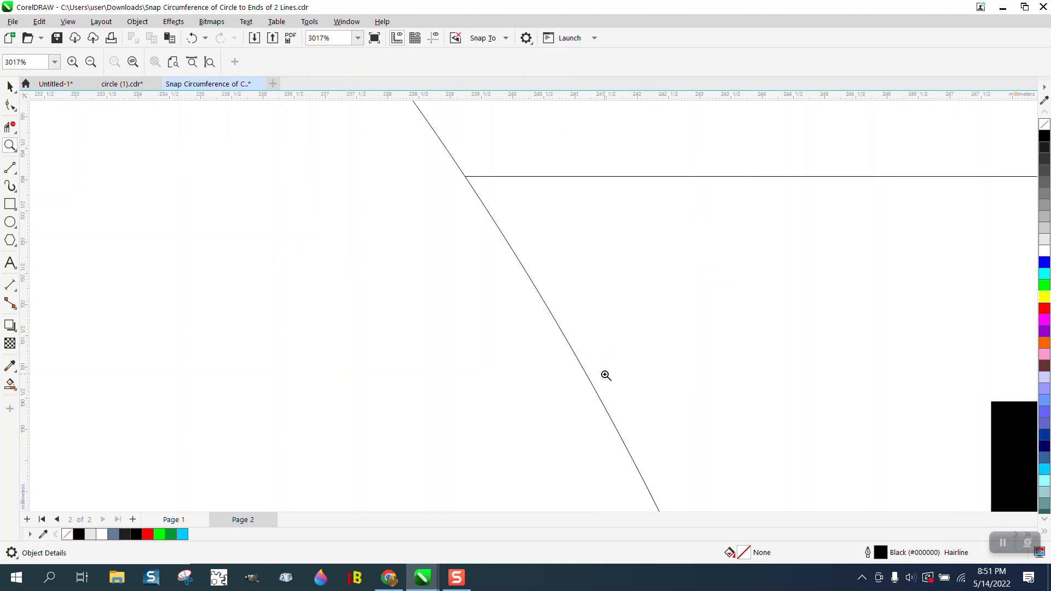
{"action": "left_click", "coordinate": [91, 61]}
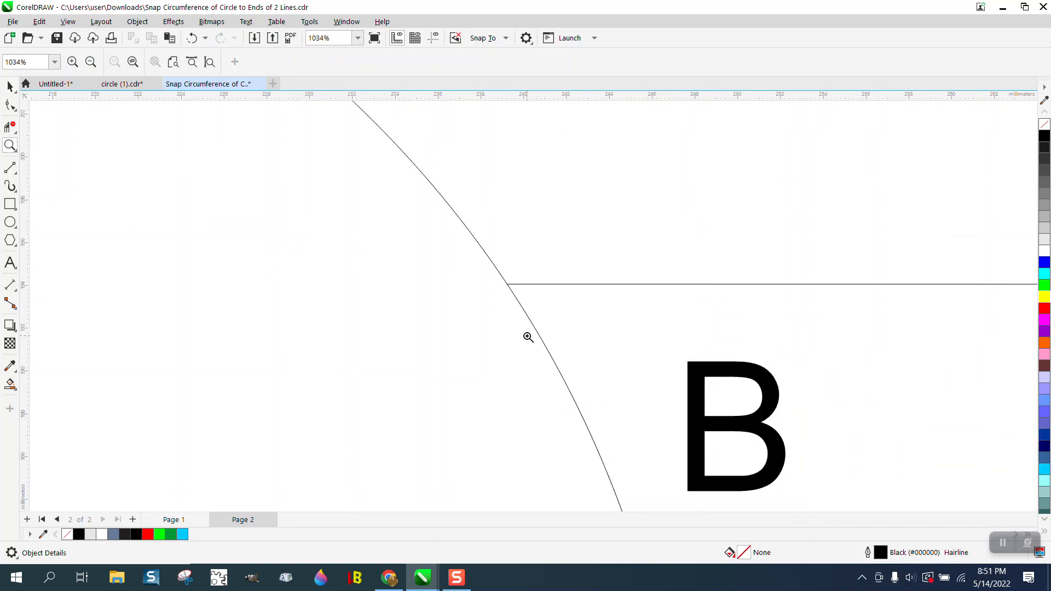